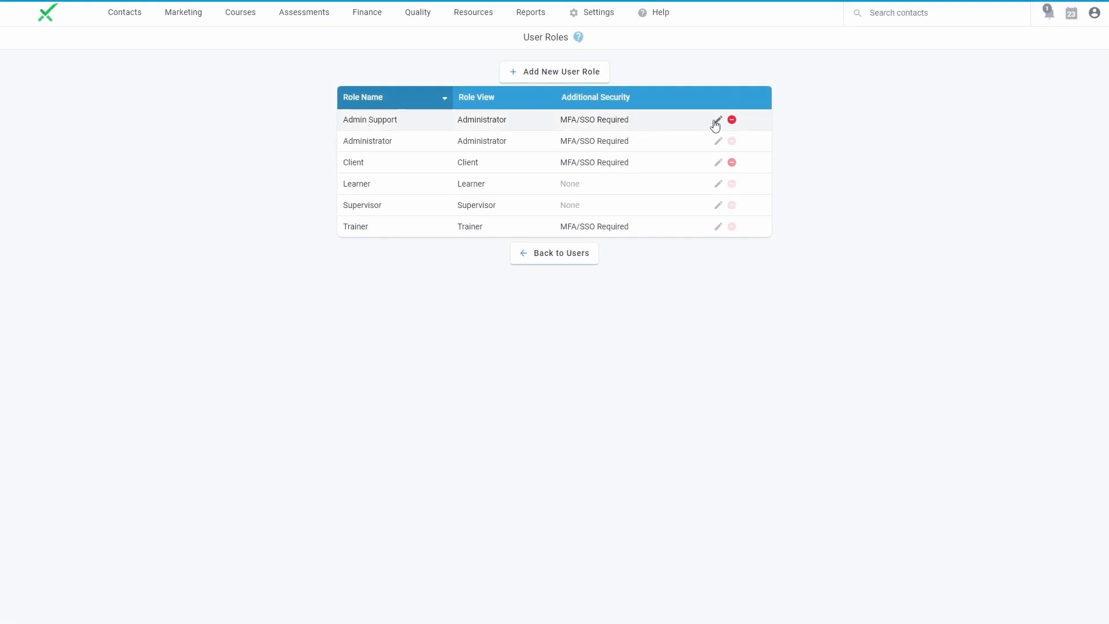
Edit the Admin Support role and confirm Additional Security shows MFA/SSO Required.
left_click(718, 119)
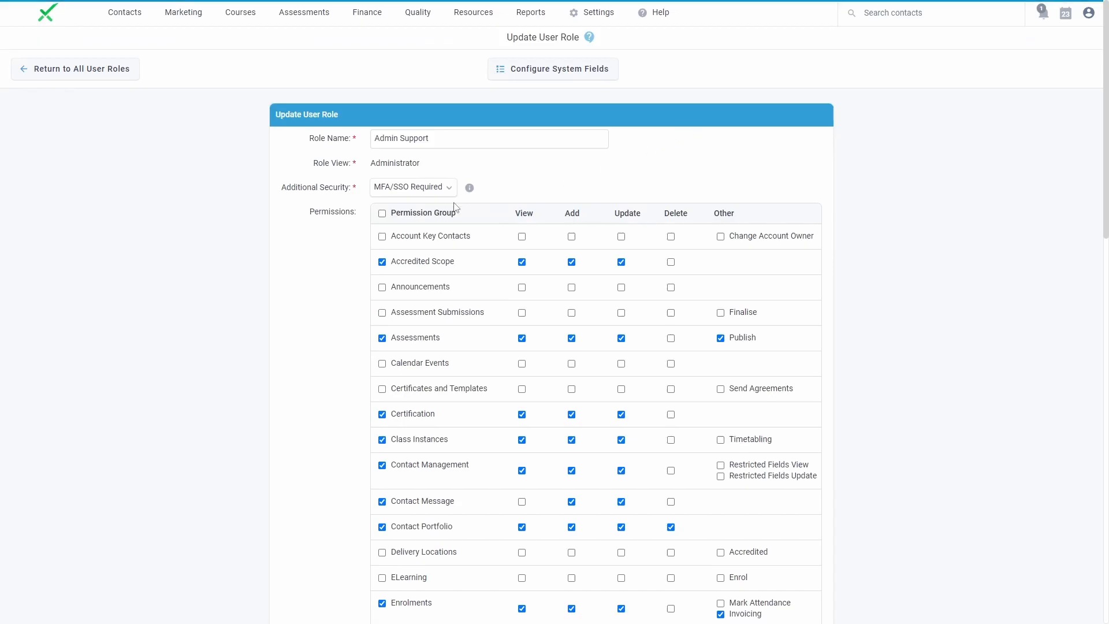
left_click(413, 187)
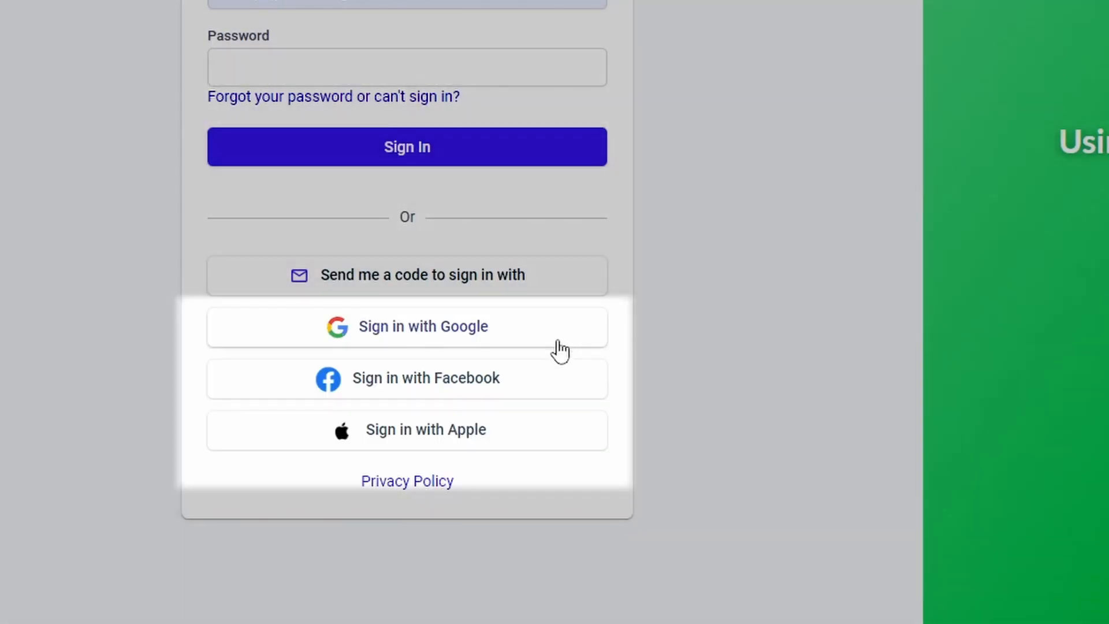
mouse_move(566, 438)
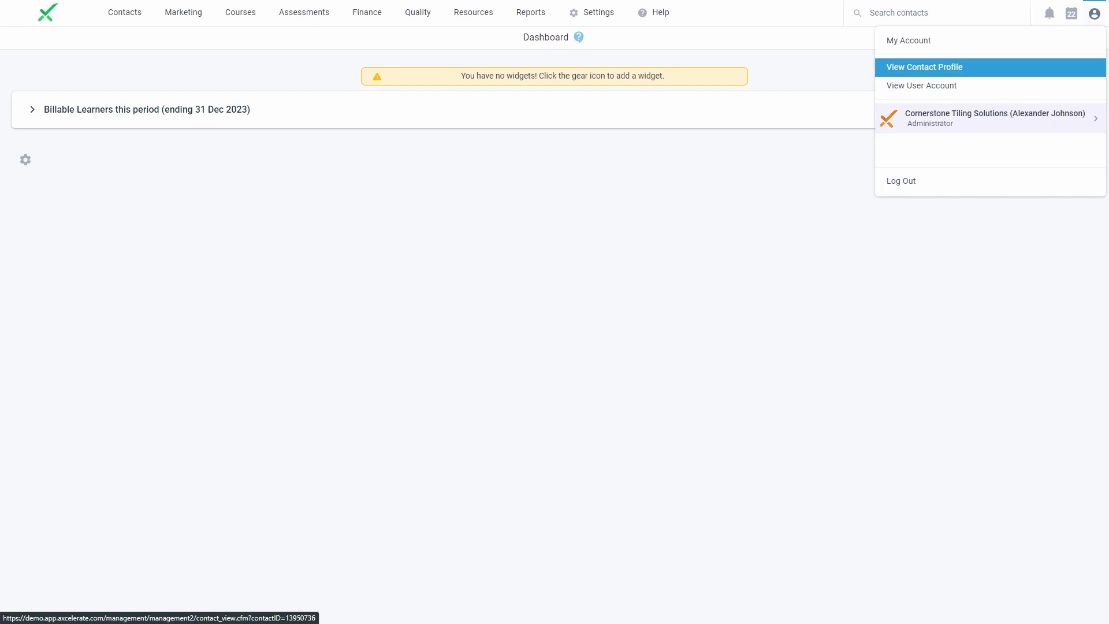
Enable Authenticator multi-factor authentication under My Account, then sign out.
left_click(908, 40)
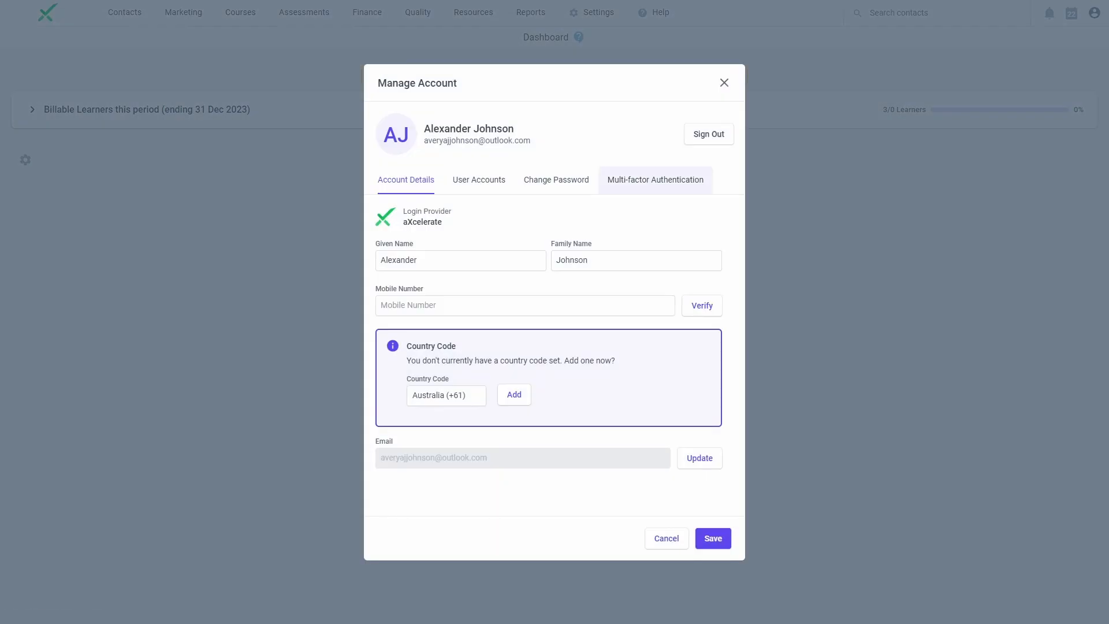
left_click(653, 179)
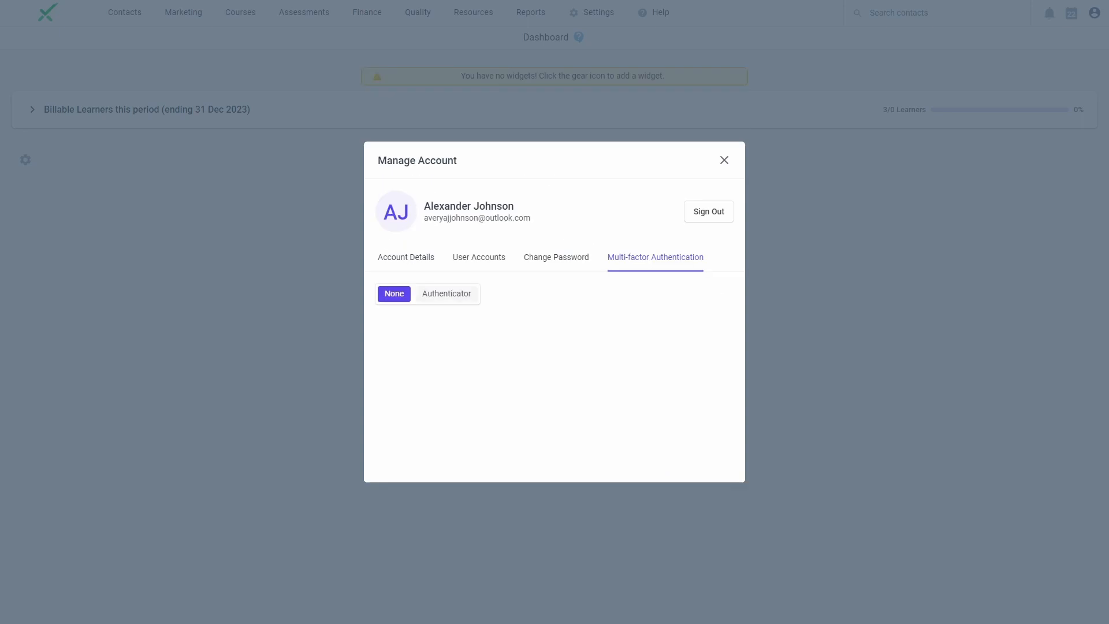
left_click(447, 293)
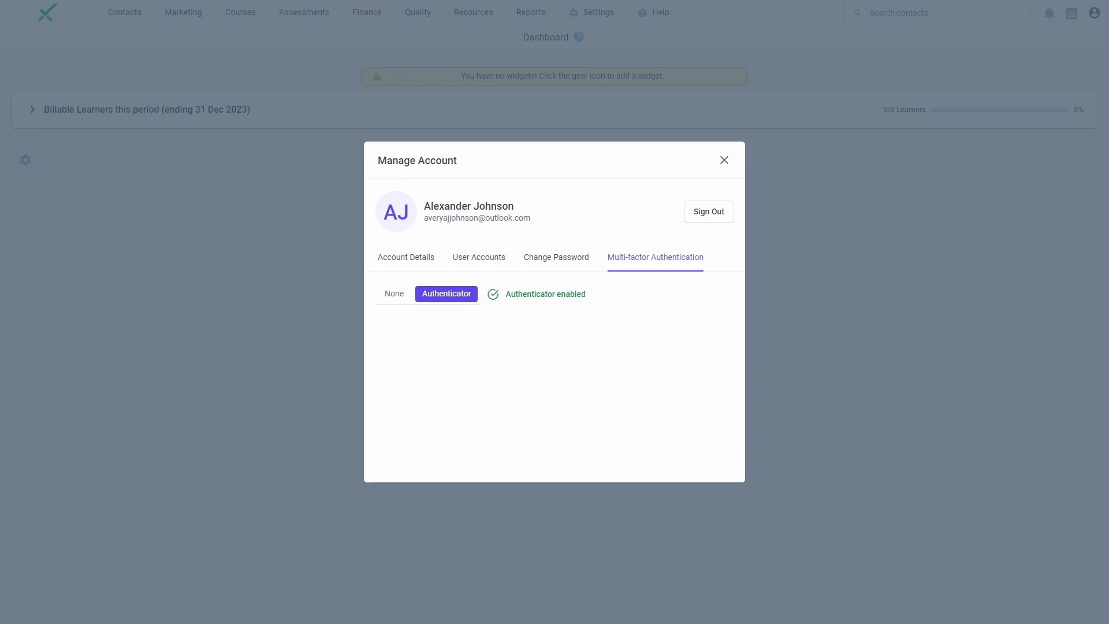
left_click(707, 211)
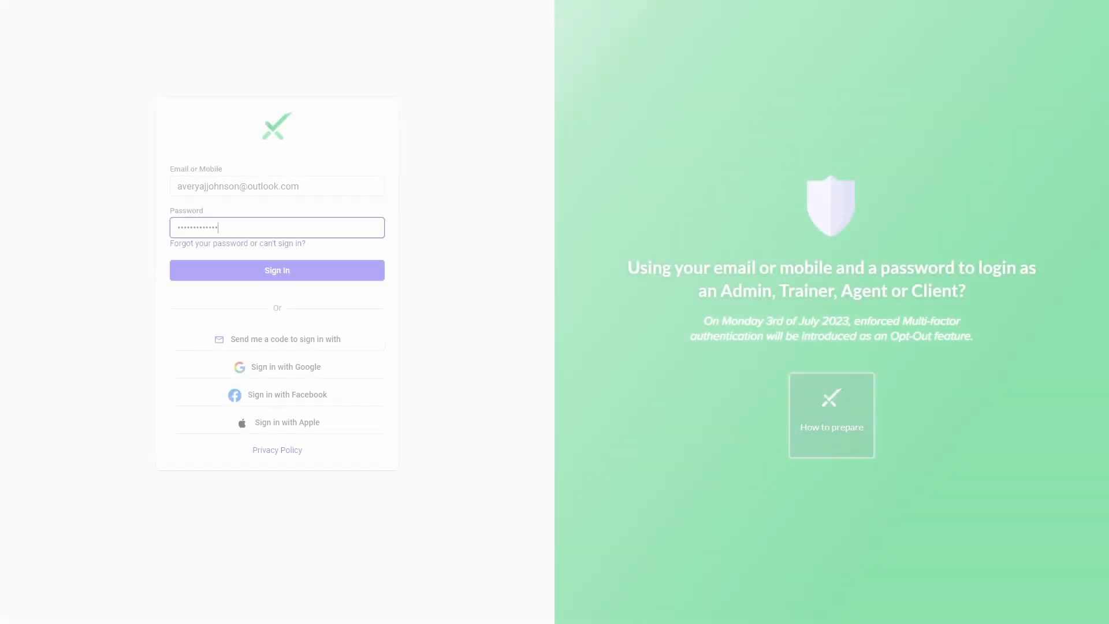
Sign in with the filled email and password, then select the MFA Code field.
left_click(276, 270)
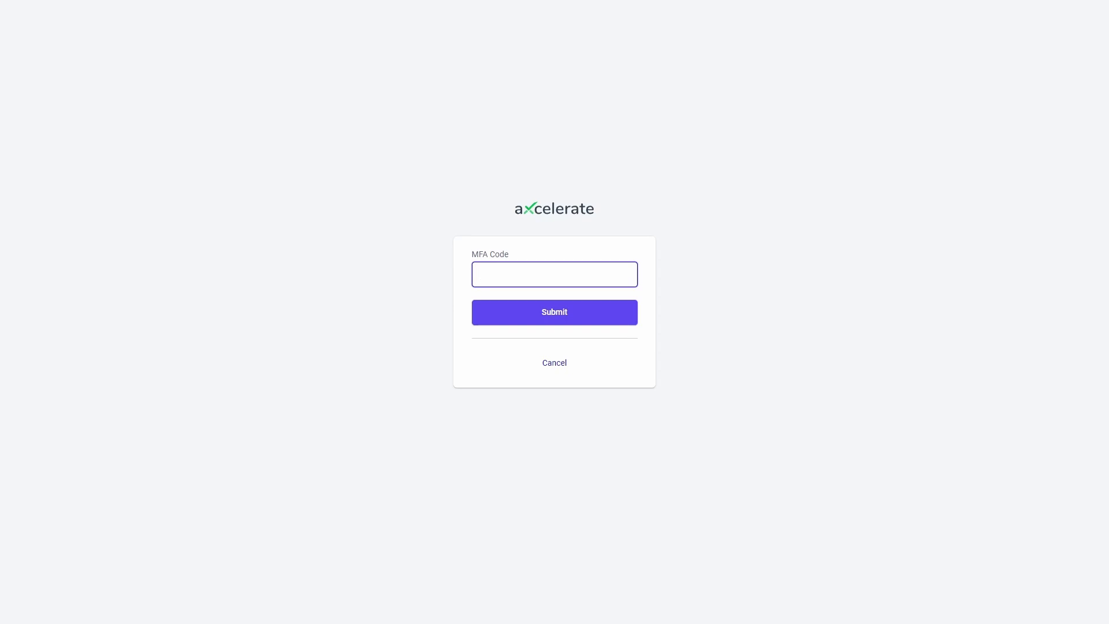
left_click(553, 312)
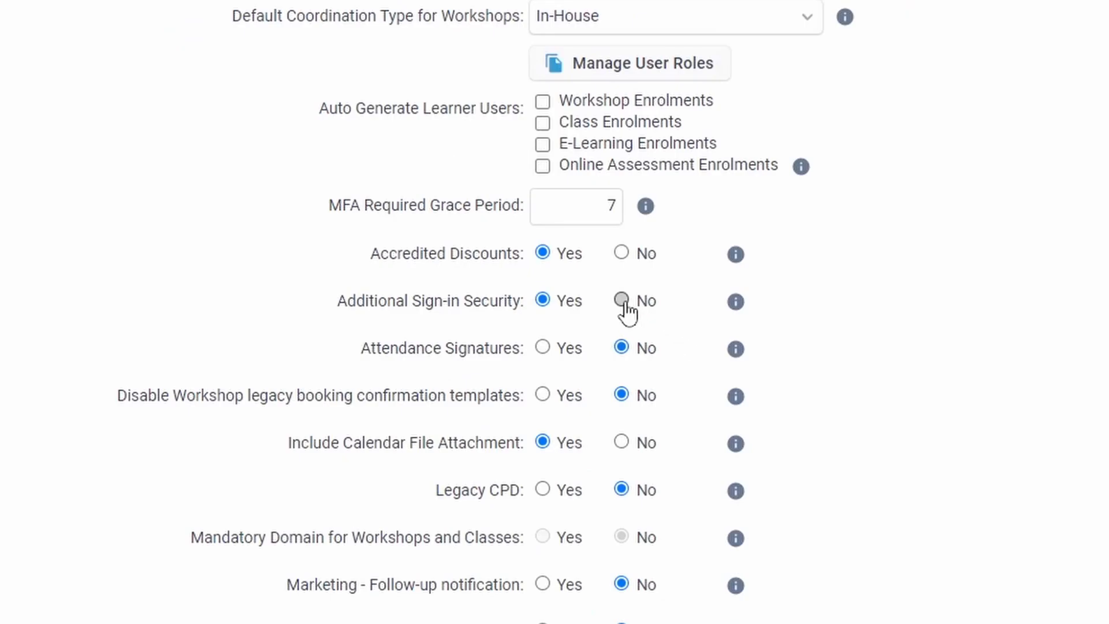
Select the No option for Additional Sign-in Security in System Settings.
left_click(621, 300)
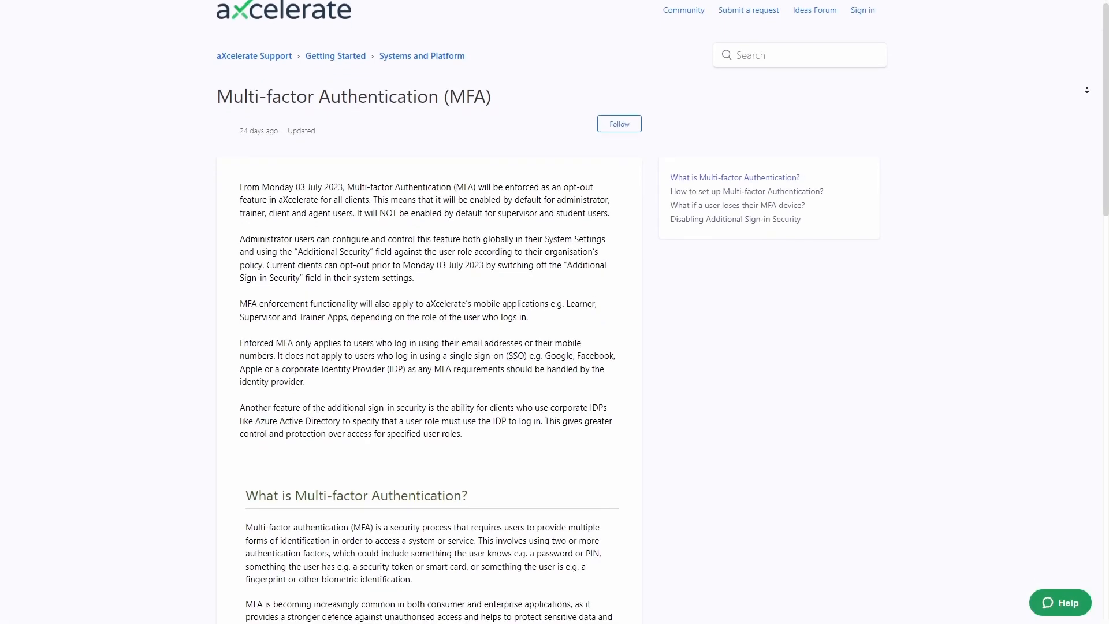
Scroll the MFA support article down to "What is Multi-factor Authentication?".
scroll("down", 3)
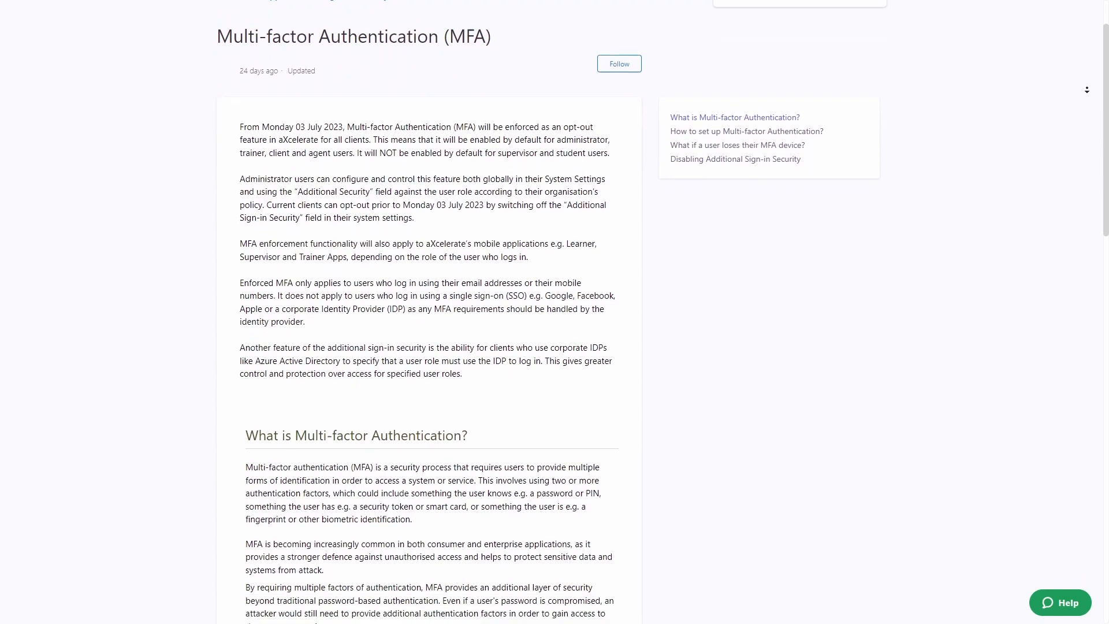
scroll("down", 3)
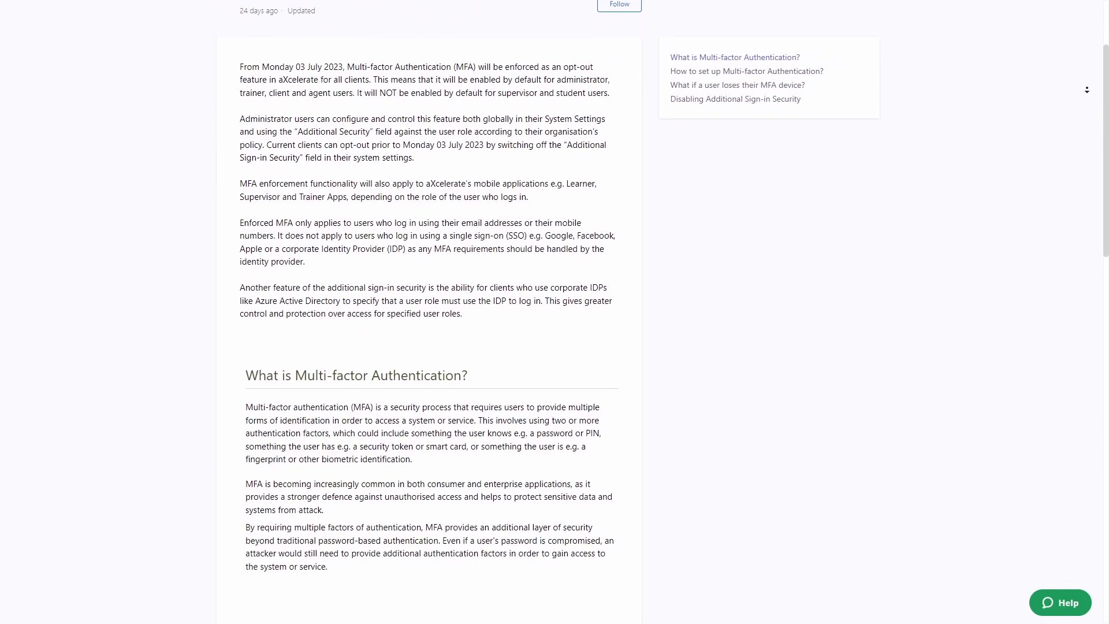